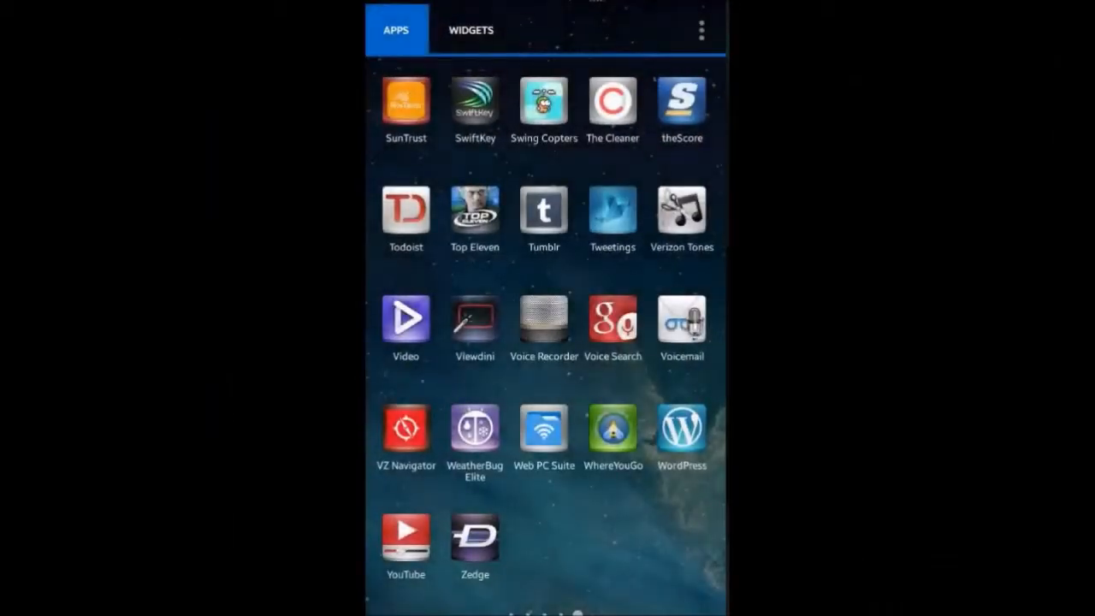
Launch the Web PC Suite app from the app drawer to connect the phone.
left_click(545, 432)
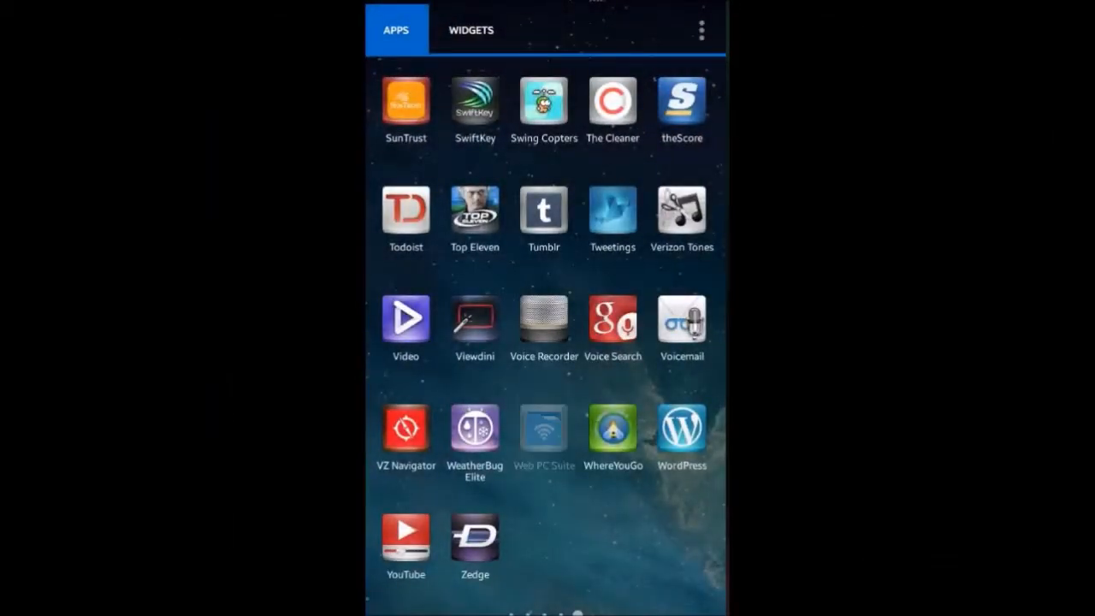
left_click(544, 431)
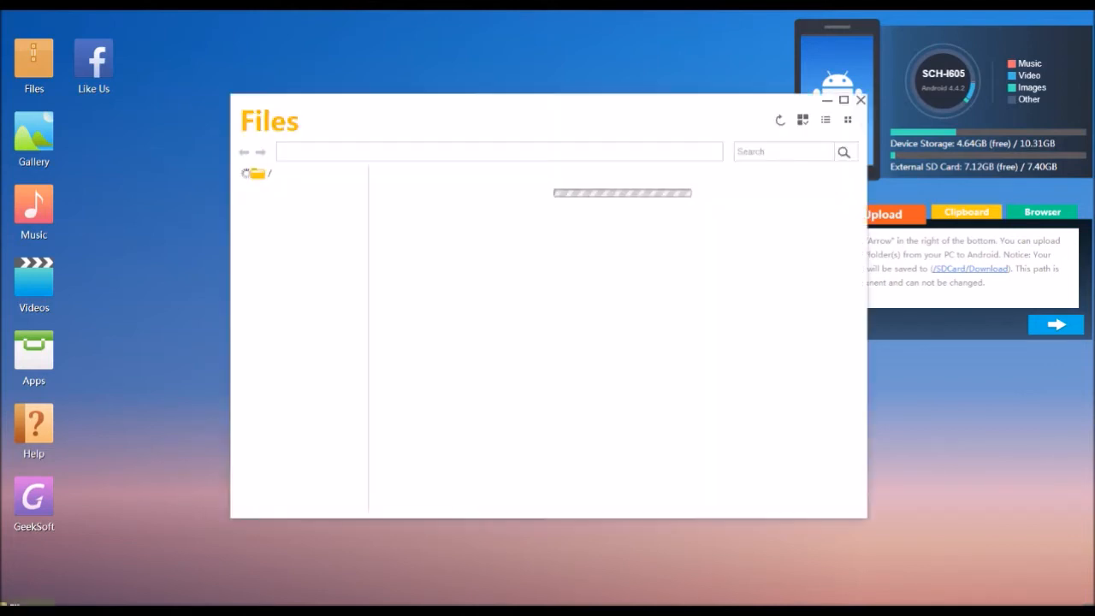
Browse the SDCard folder contents in the Files window.
left_click(255, 173)
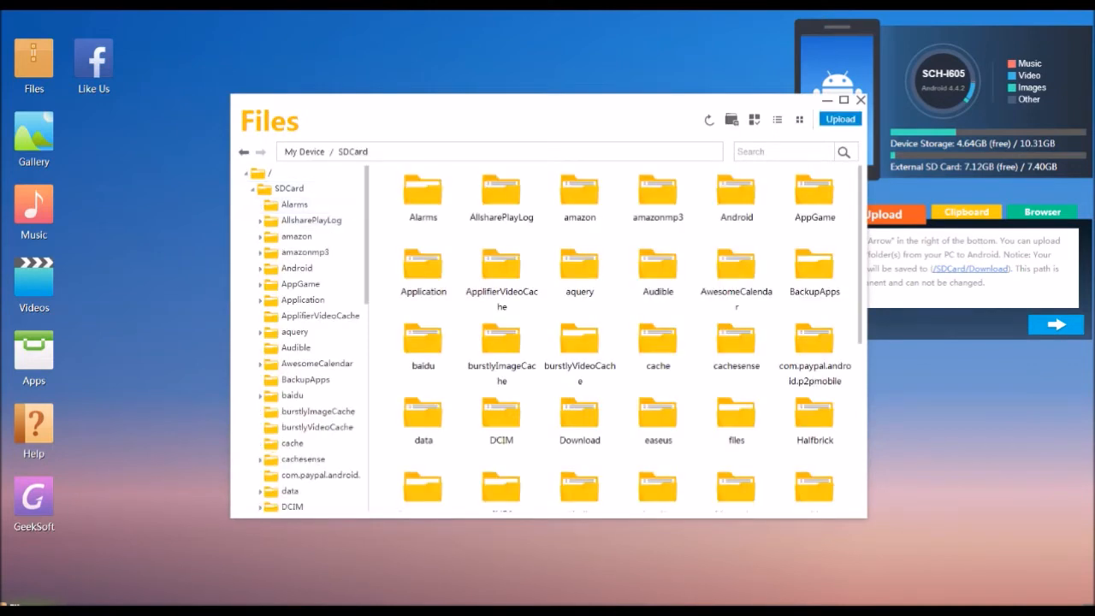
scroll("down", 3)
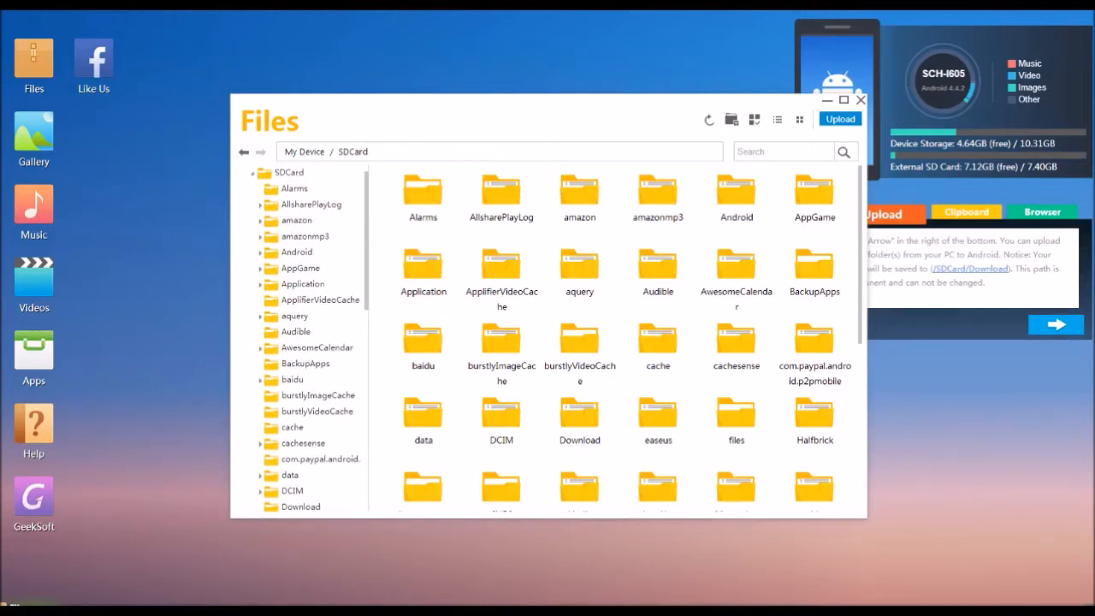
left_click(777, 120)
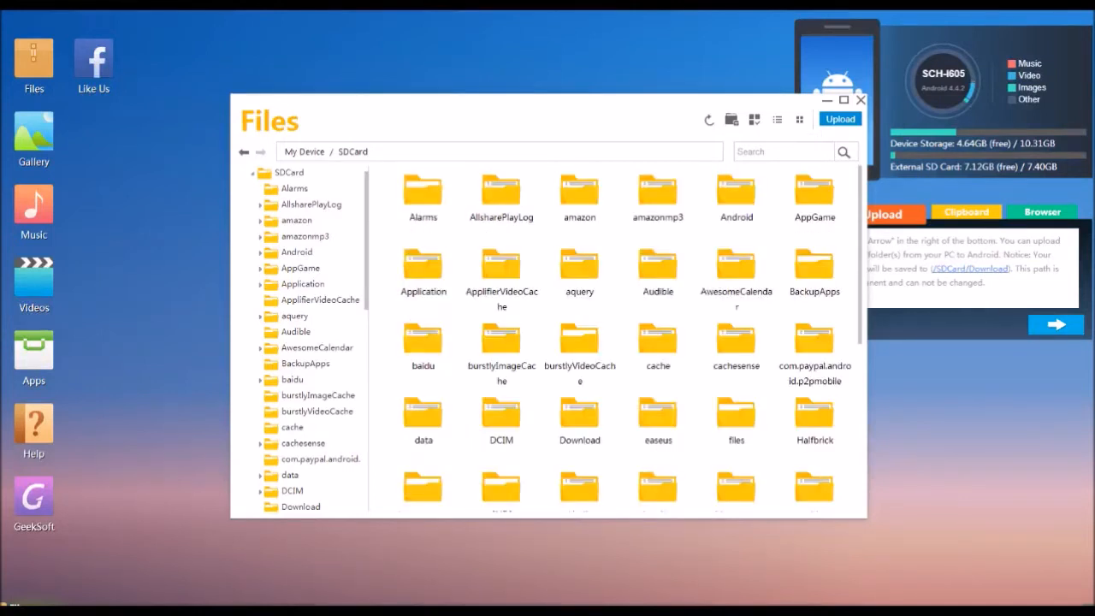
Bring up the Upload dialog, dismiss it without uploading, and close Files.
left_click(838, 120)
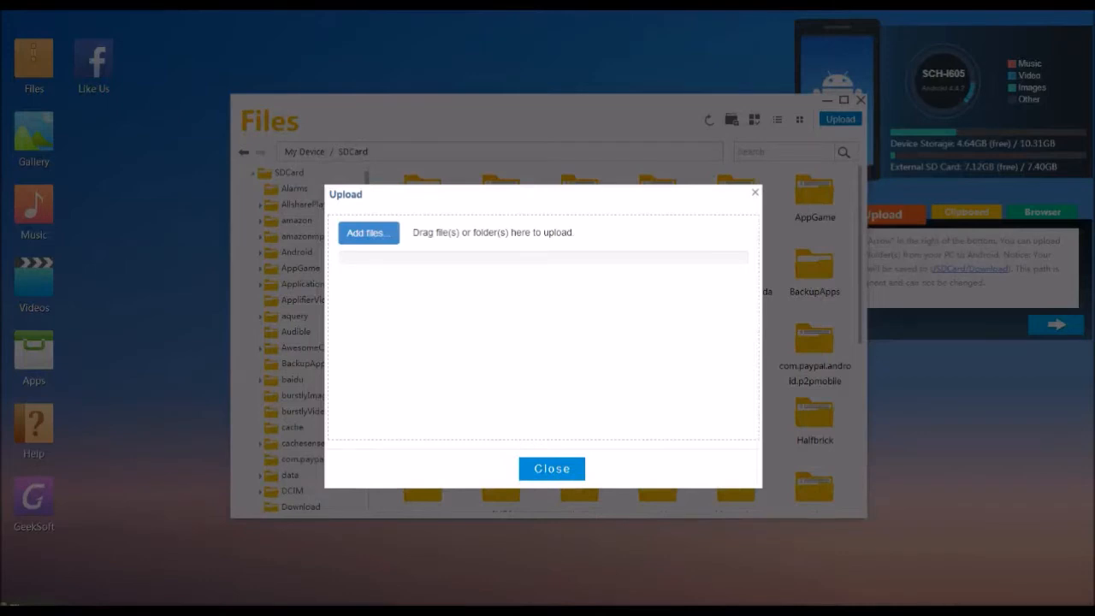
left_click(551, 469)
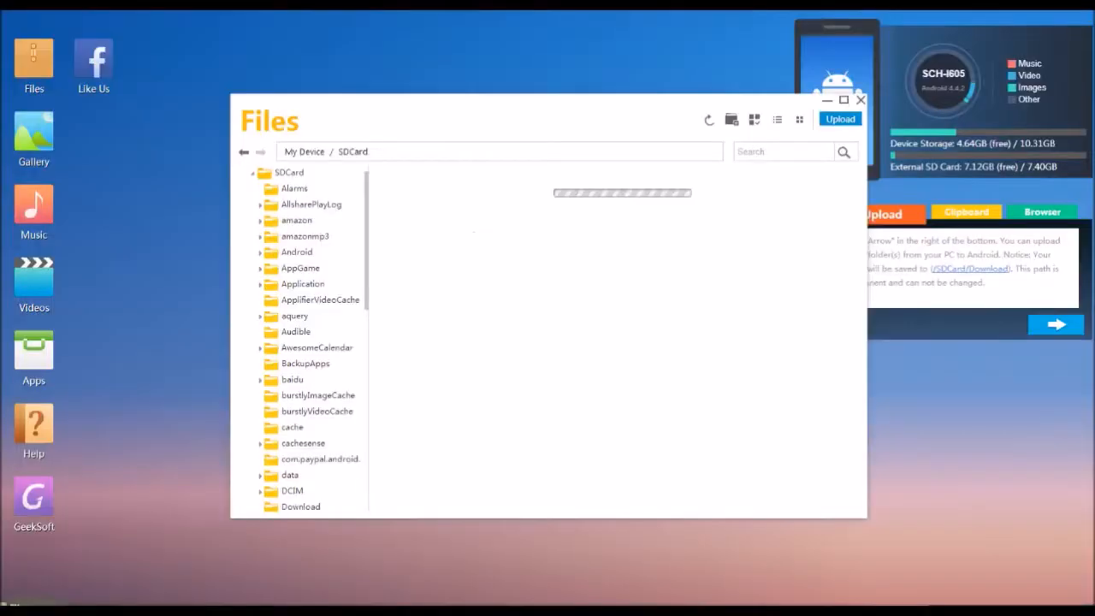
left_click(861, 99)
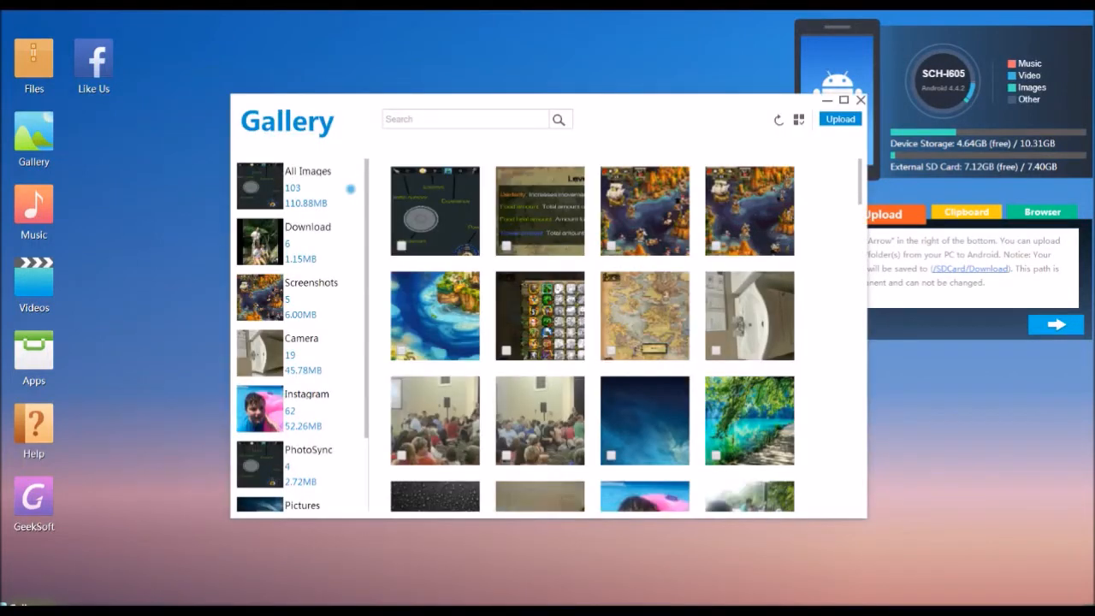
Select every image in the Gallery, then close the Gallery window.
left_click(737, 120)
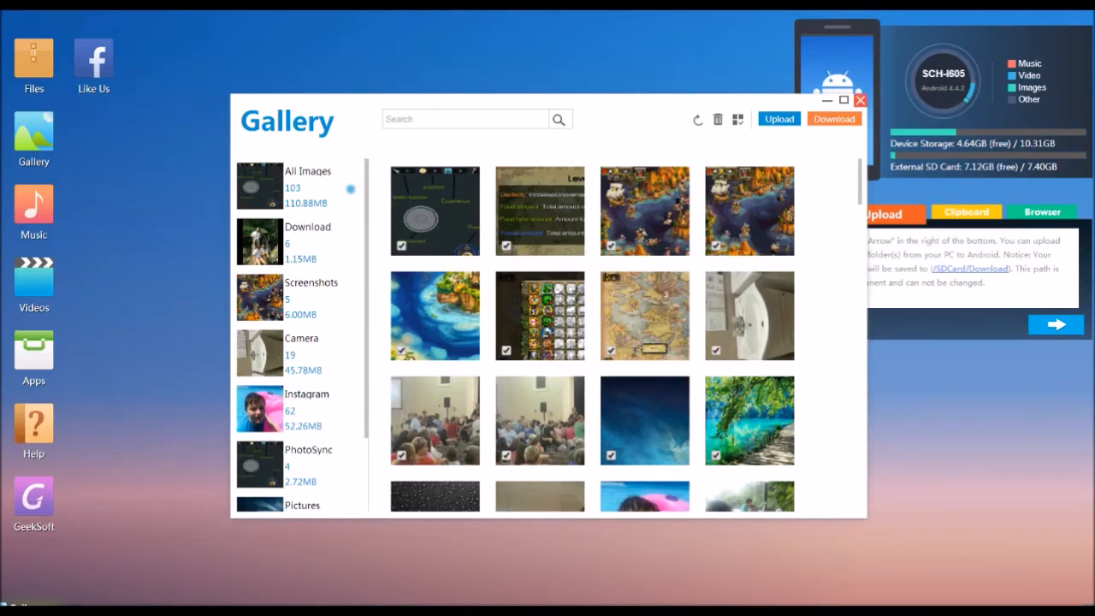
left_click(859, 99)
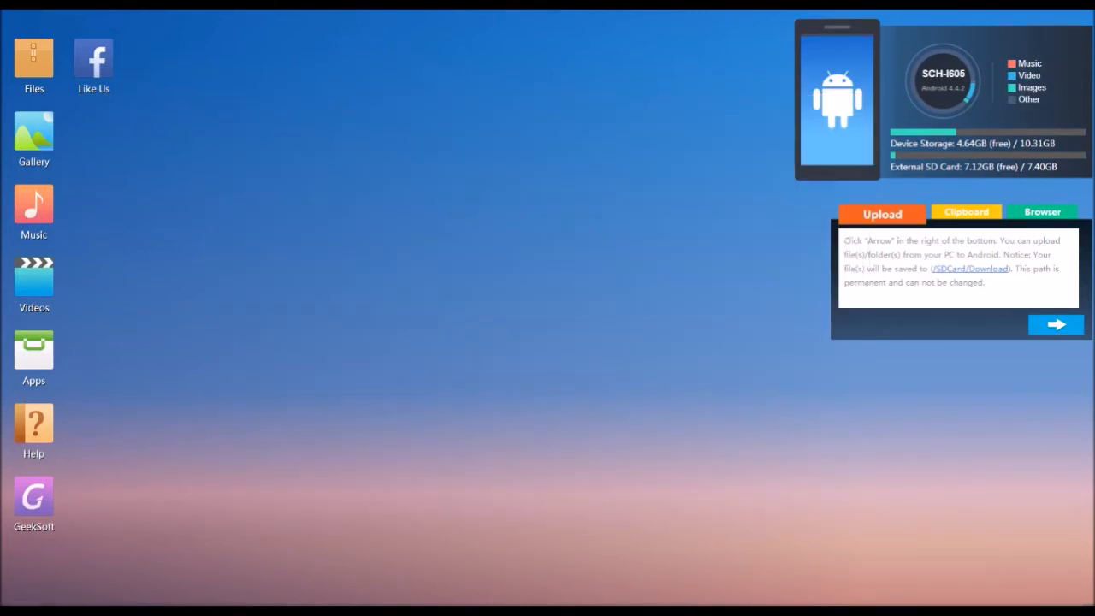
View the Music library's nine songs and ringtones, then close it.
left_click(34, 212)
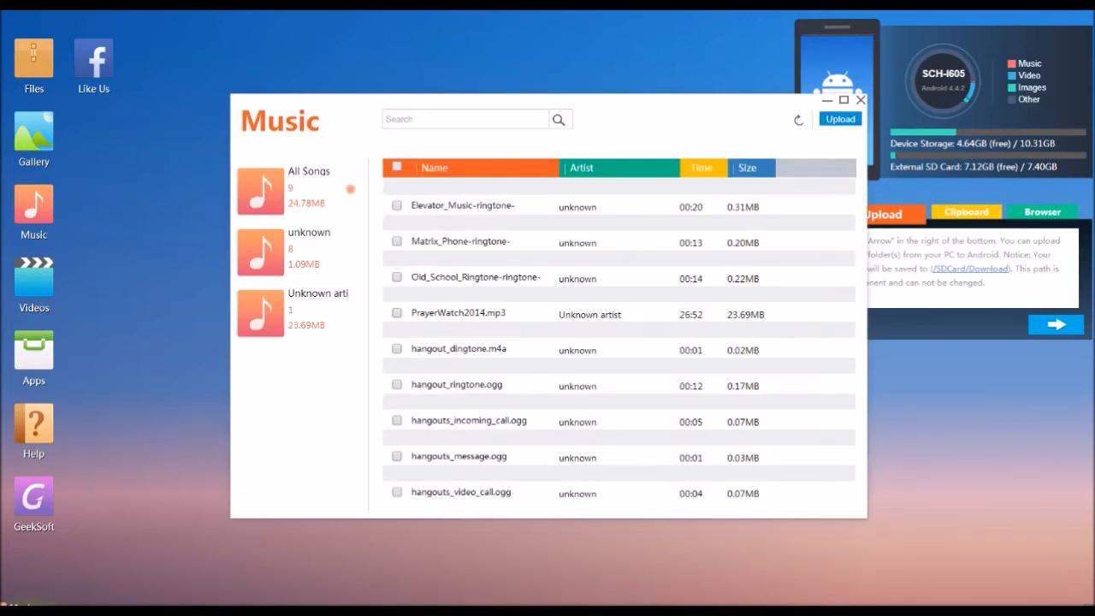
left_click(839, 118)
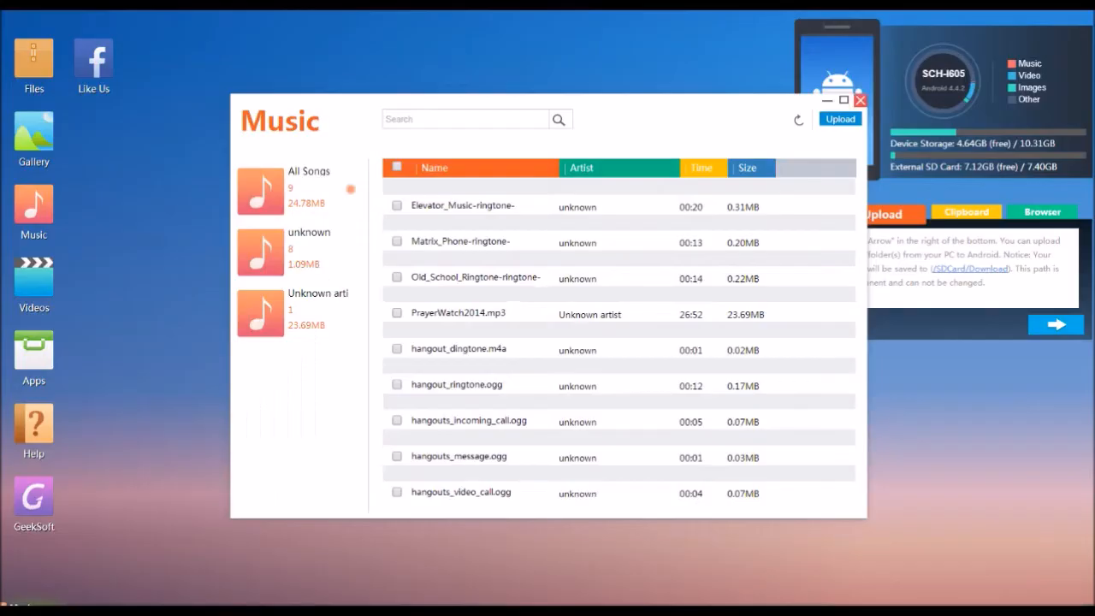
left_click(861, 99)
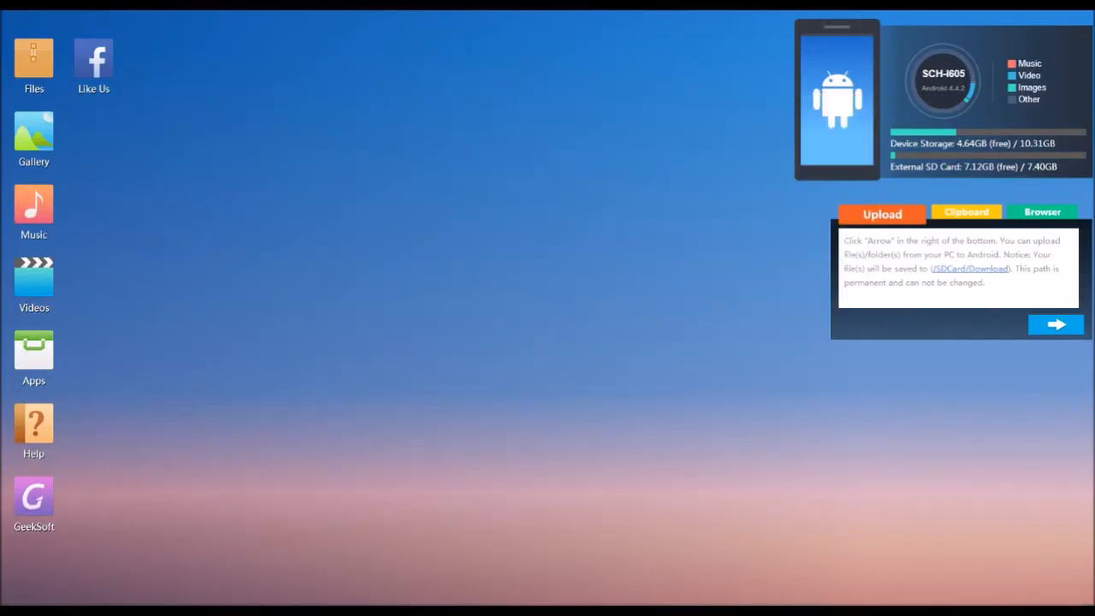
Show the installed User apps list and tick Age of Zombies.
left_click(34, 351)
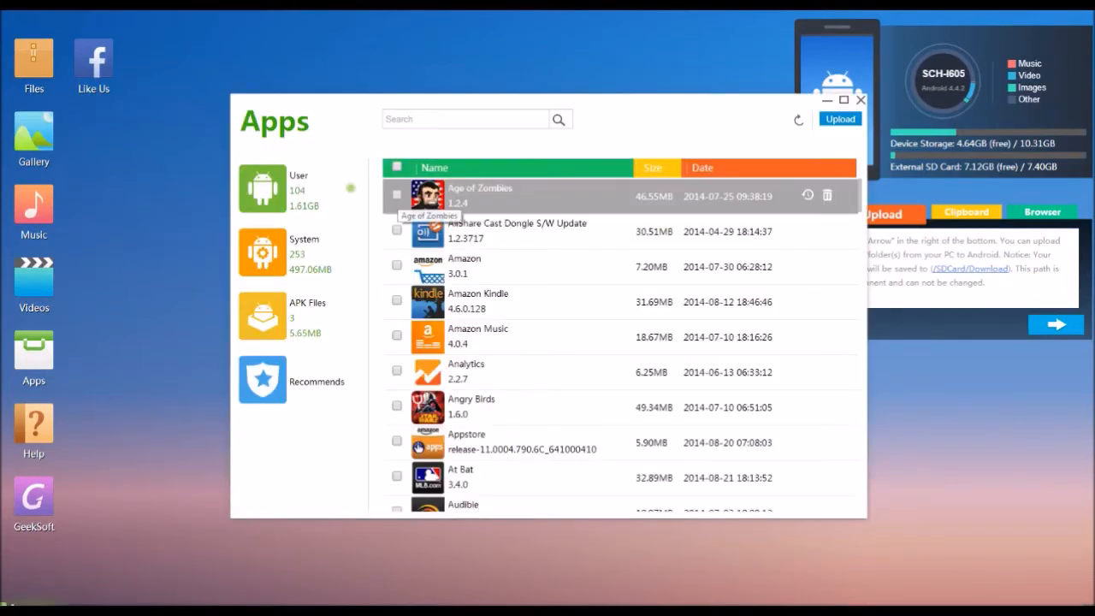
left_click(397, 195)
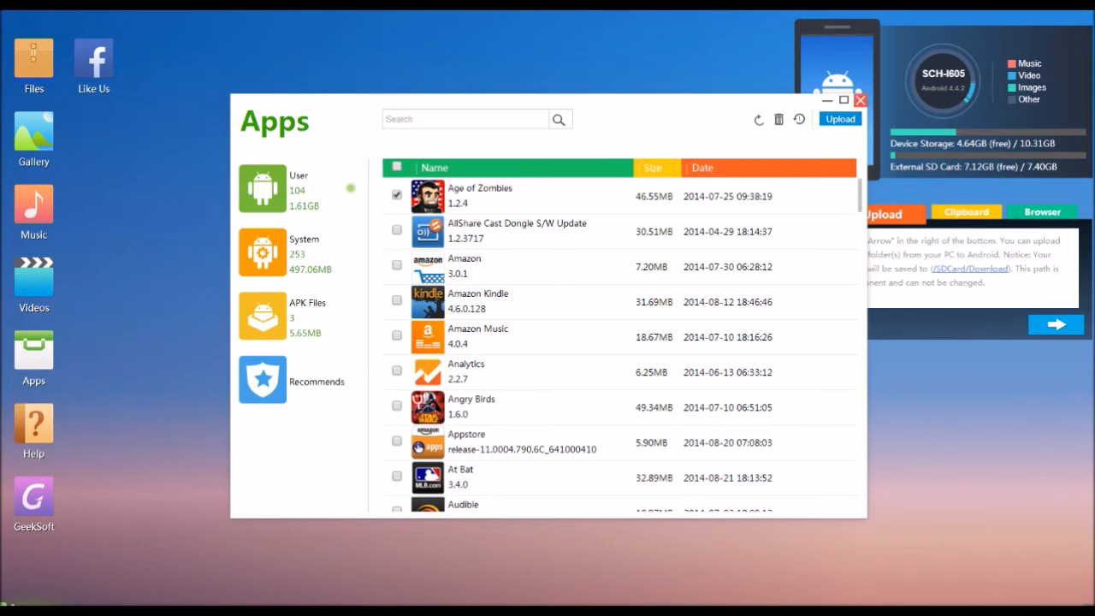
left_click(861, 100)
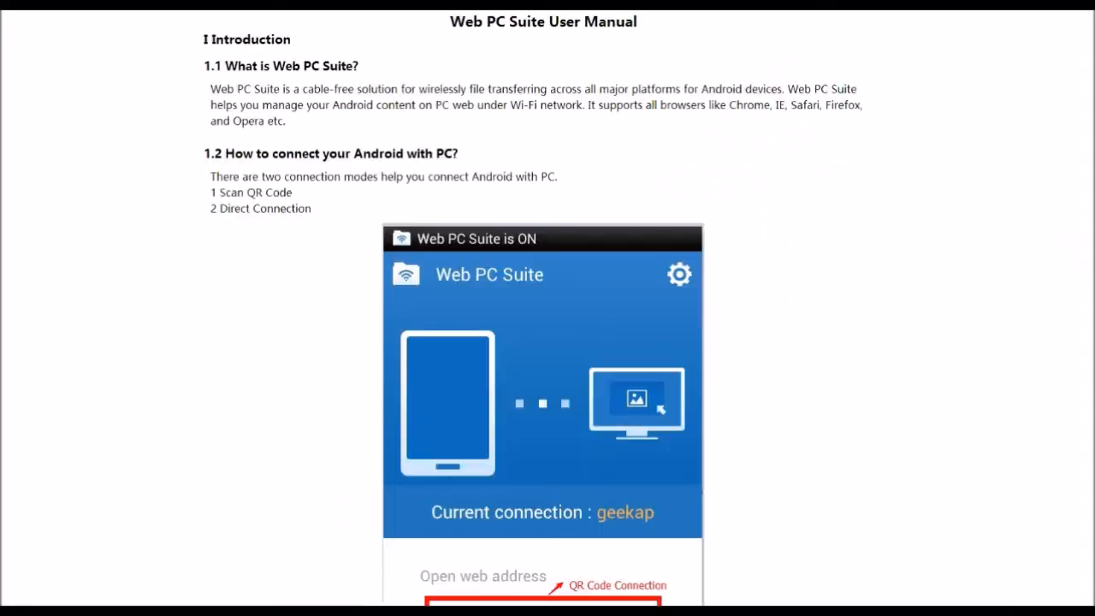
Scroll the manual from the Introduction down to section 2.1 Files on transferring files.
scroll("down", 3)
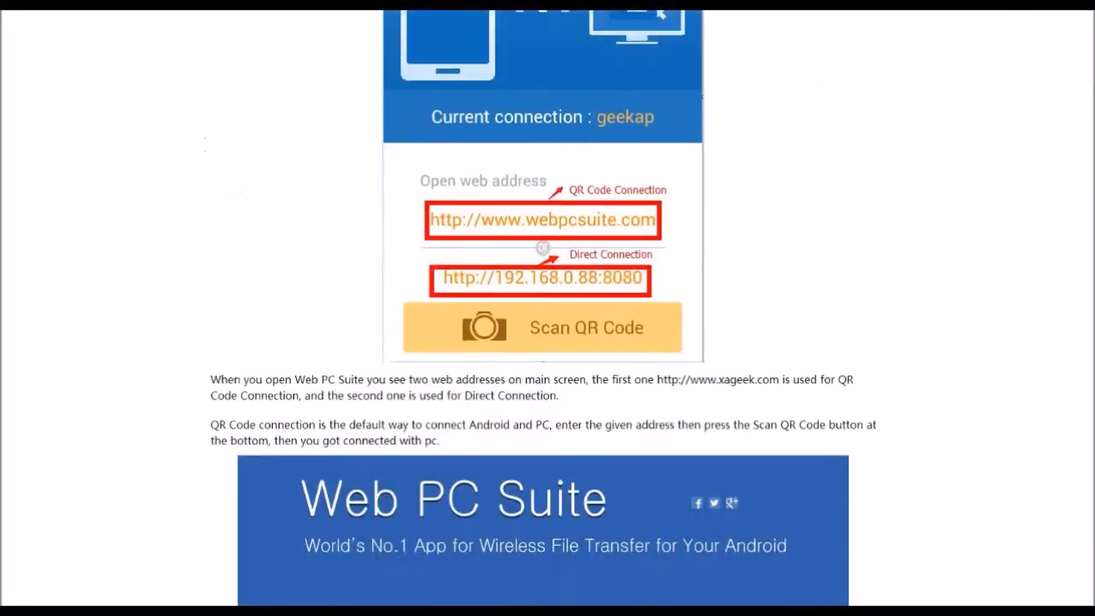
scroll("down", 3)
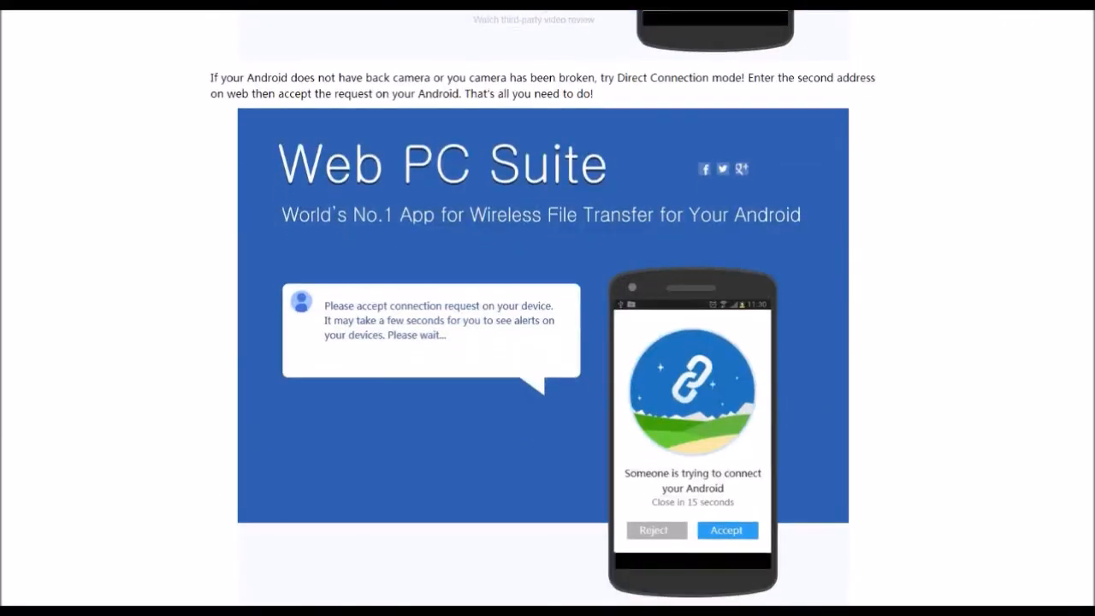
scroll("down", 3)
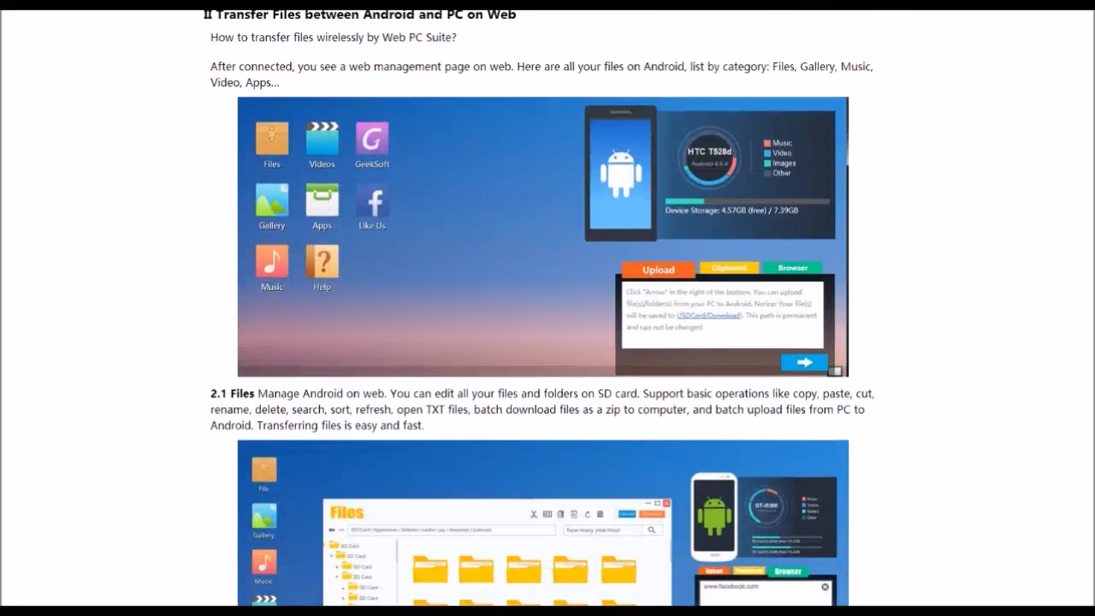